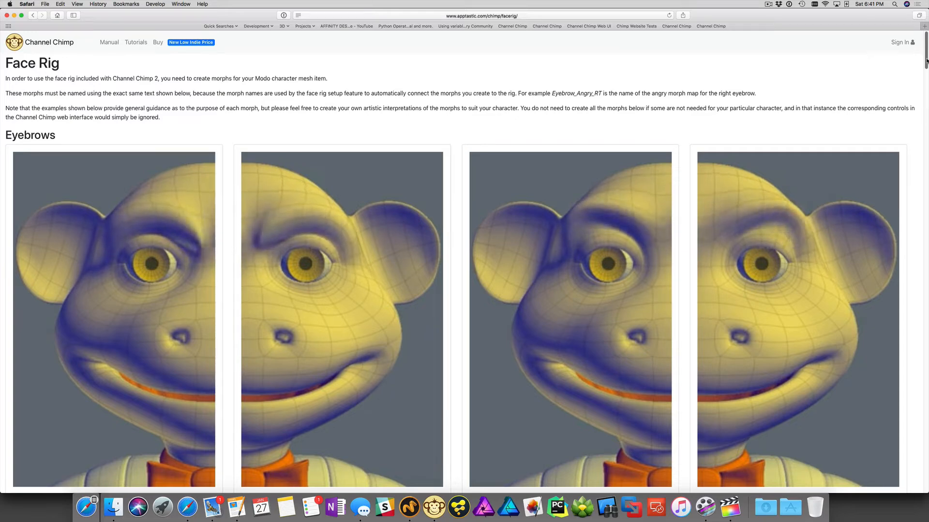
Step: Locate Chimp_Face.lxp in the Face Rig folder and drag it into the Modo viewport
scroll(down, 3)
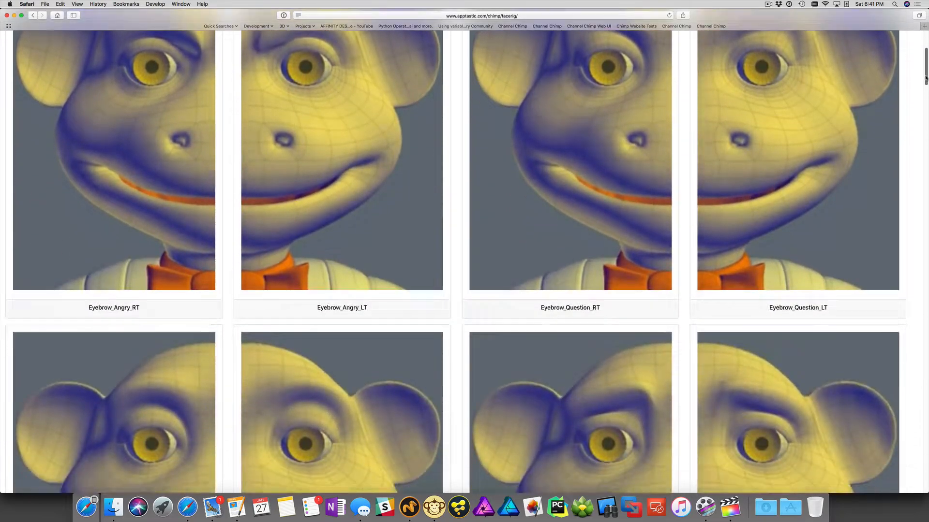
scroll(down, 3)
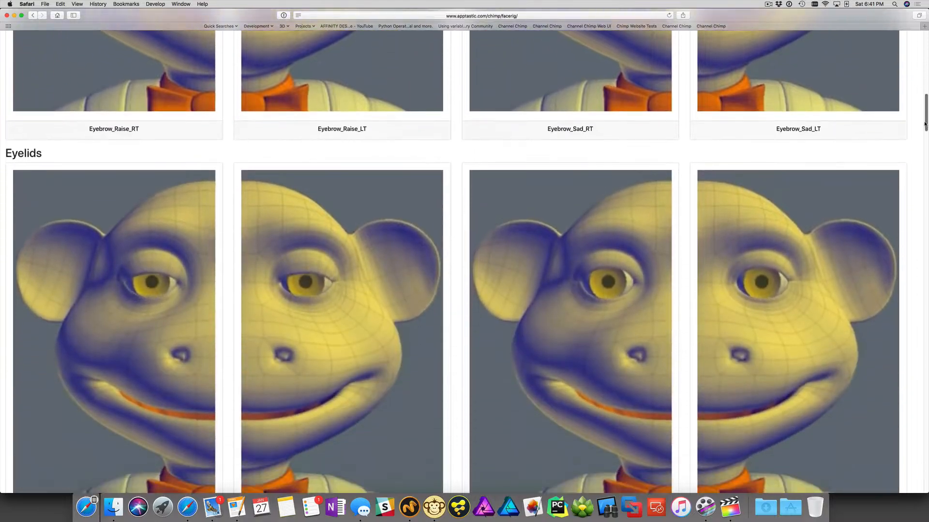
scroll(down, 3)
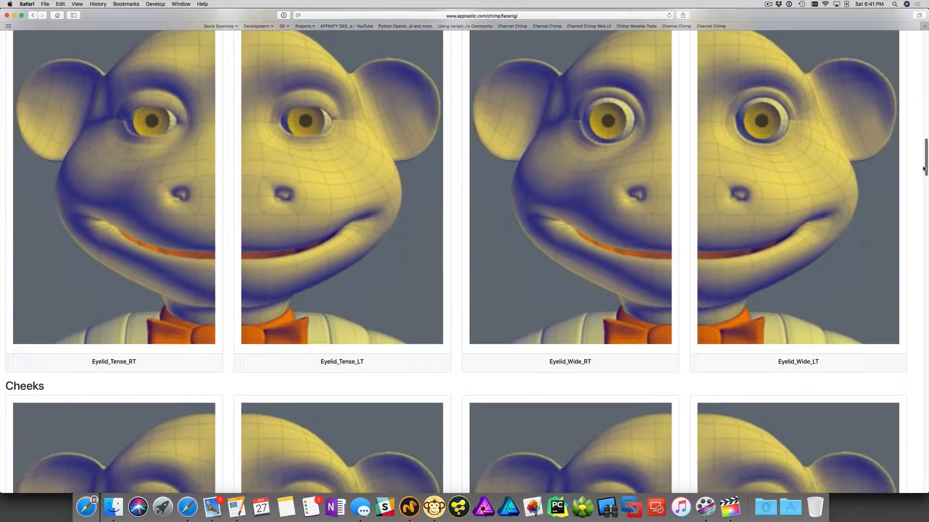
scroll(down, 3)
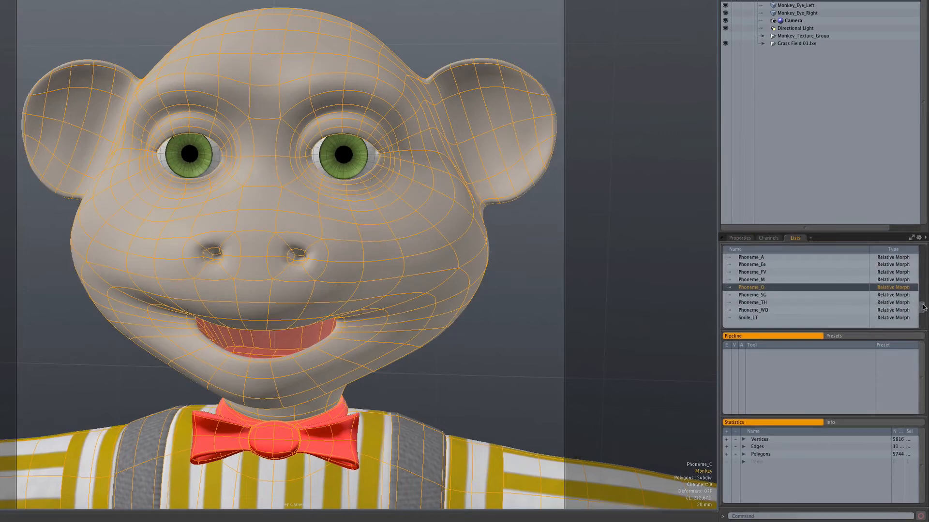
scroll(down, 3)
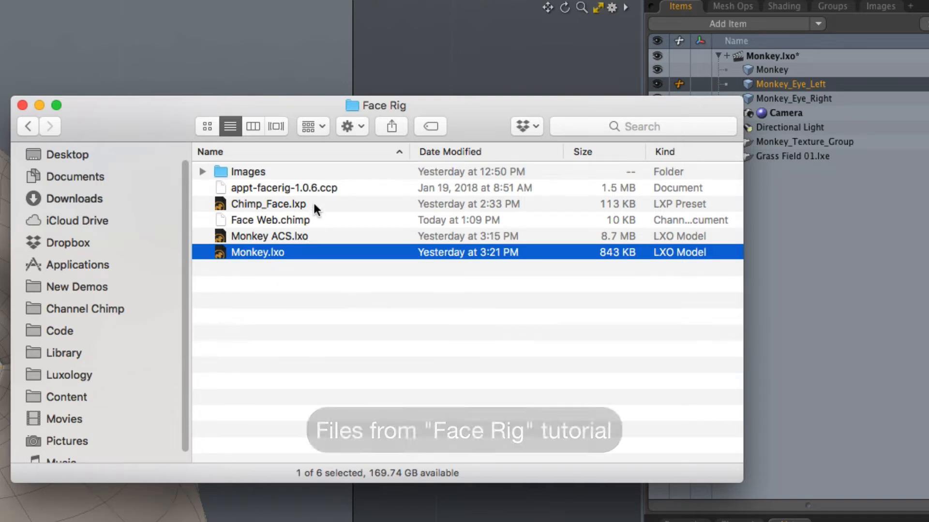
click(268, 204)
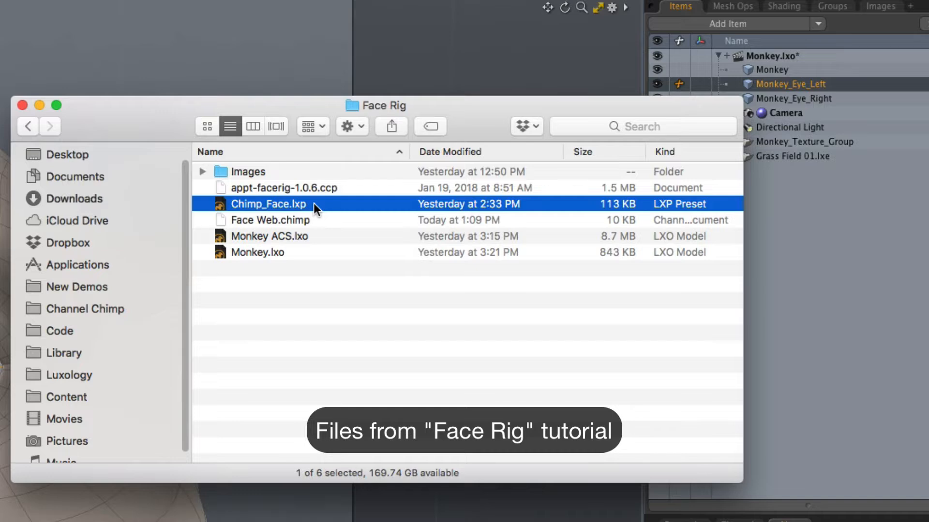
drag(268, 204, 823, 252)
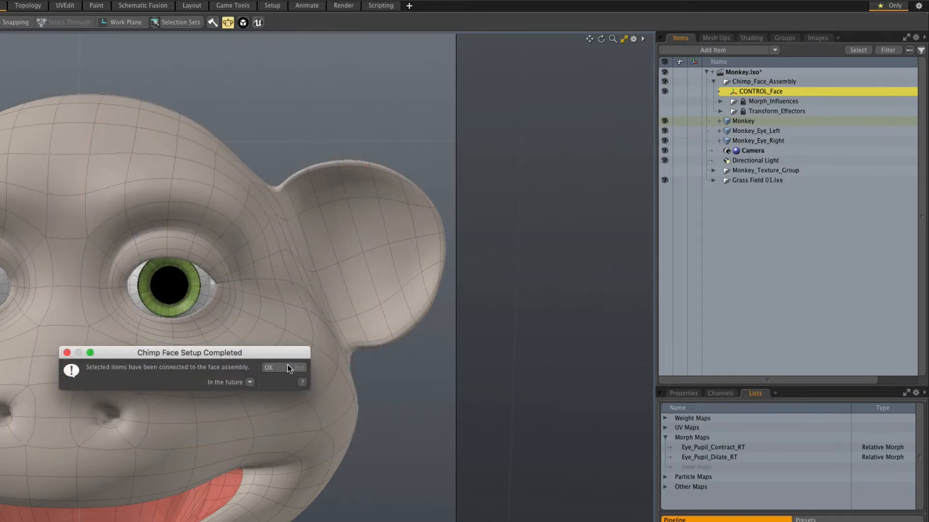
click(307, 5)
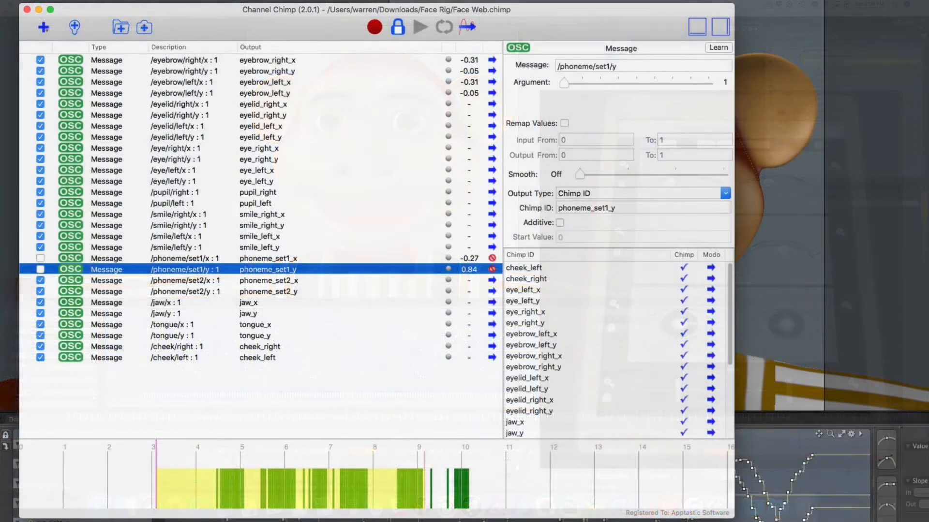
Step: Stop All Modo Listeners in Channel Chimp, then play the keyed facial animation in Modo's timeline
click(466, 26)
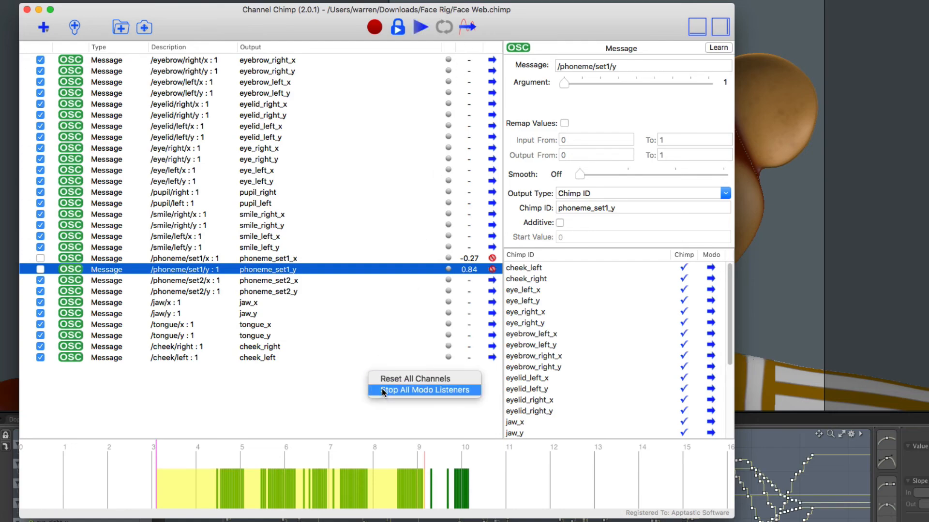
click(424, 390)
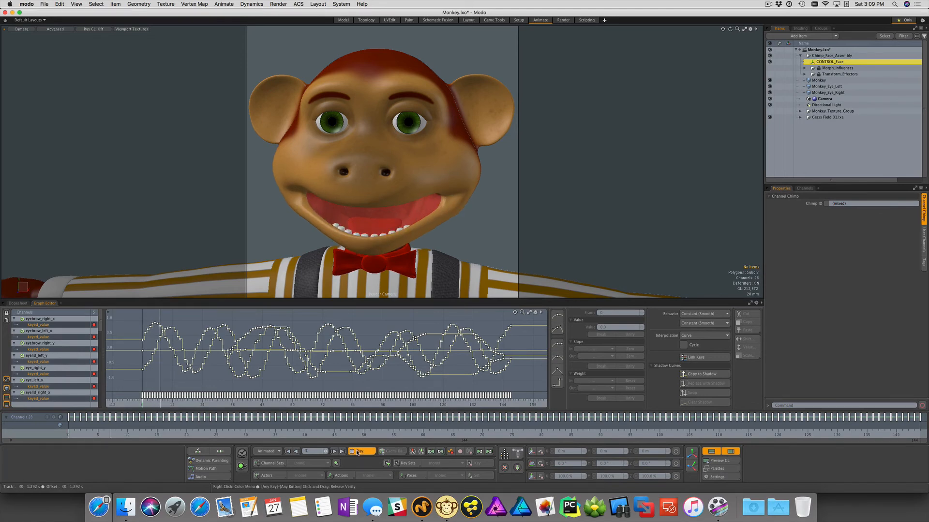
click(356, 451)
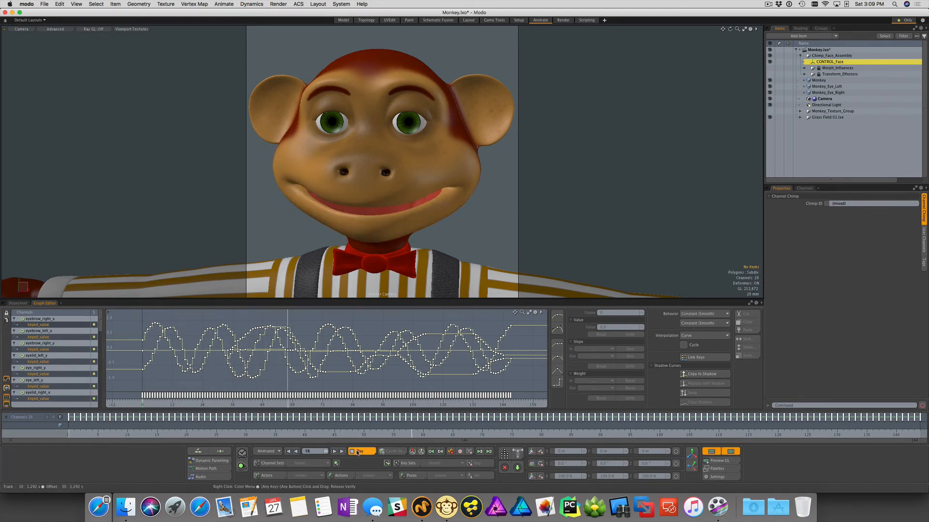
click(360, 451)
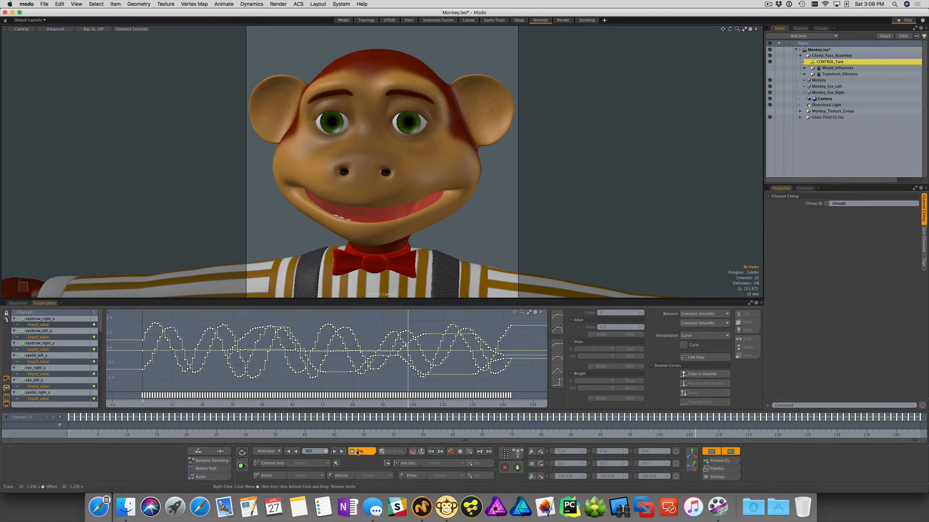